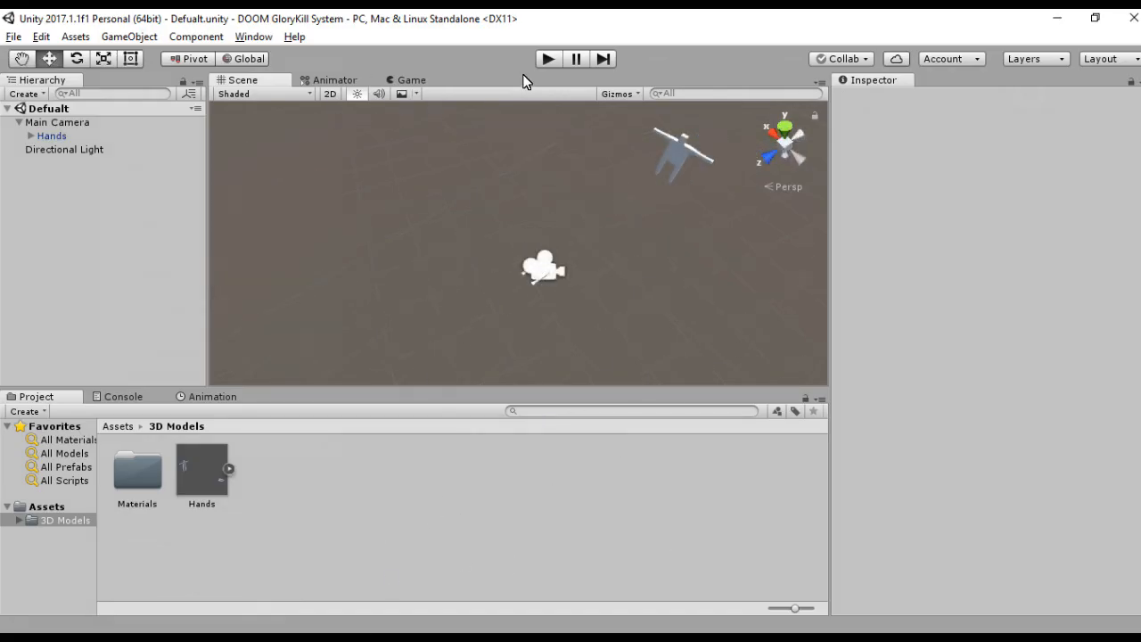
- Preview the Hands in Game view, put the camera on a Character Controller capsule over the quad, and play
{"action": "left_click", "coordinate": [411, 79]}
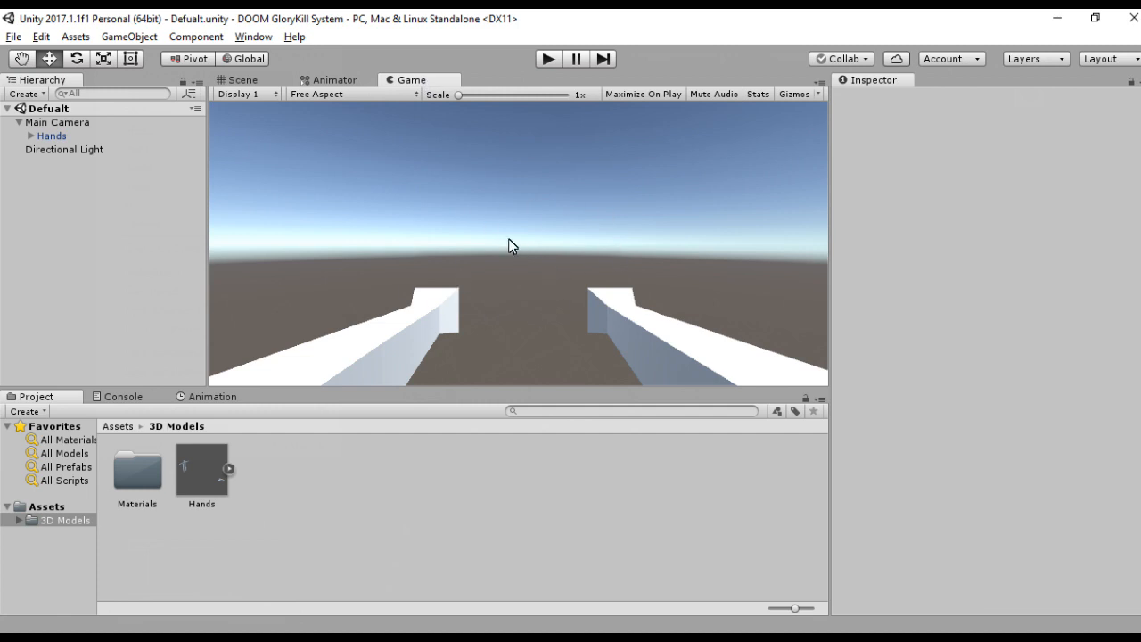
{"action": "left_click", "coordinate": [242, 79]}
{"action": "type", "text": "materials"}
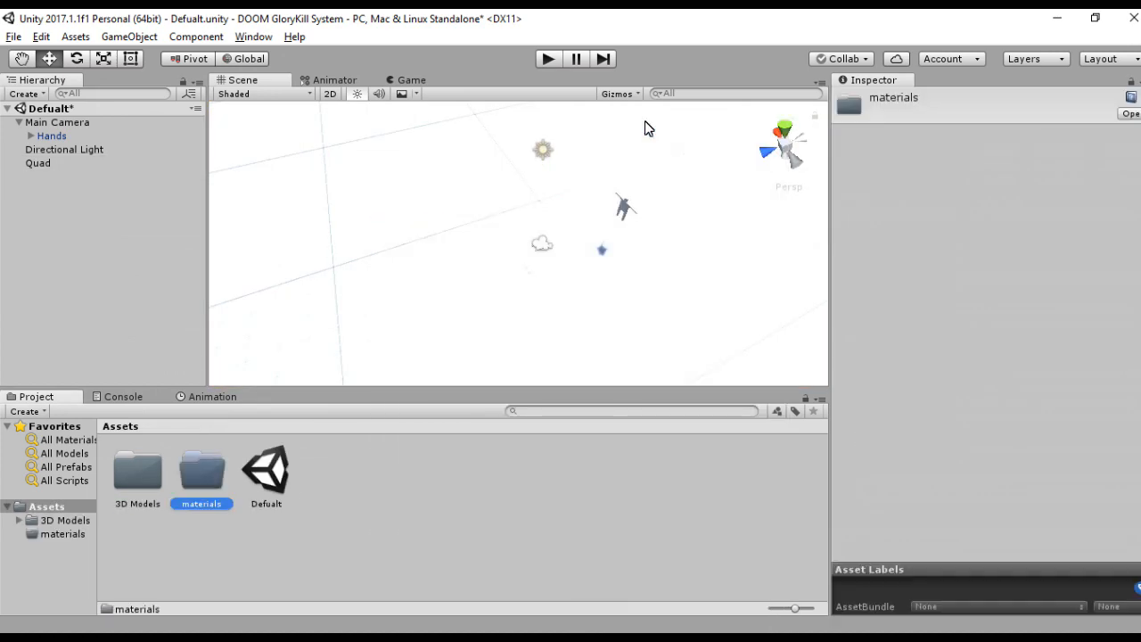
{"action": "left_click", "coordinate": [1016, 114]}
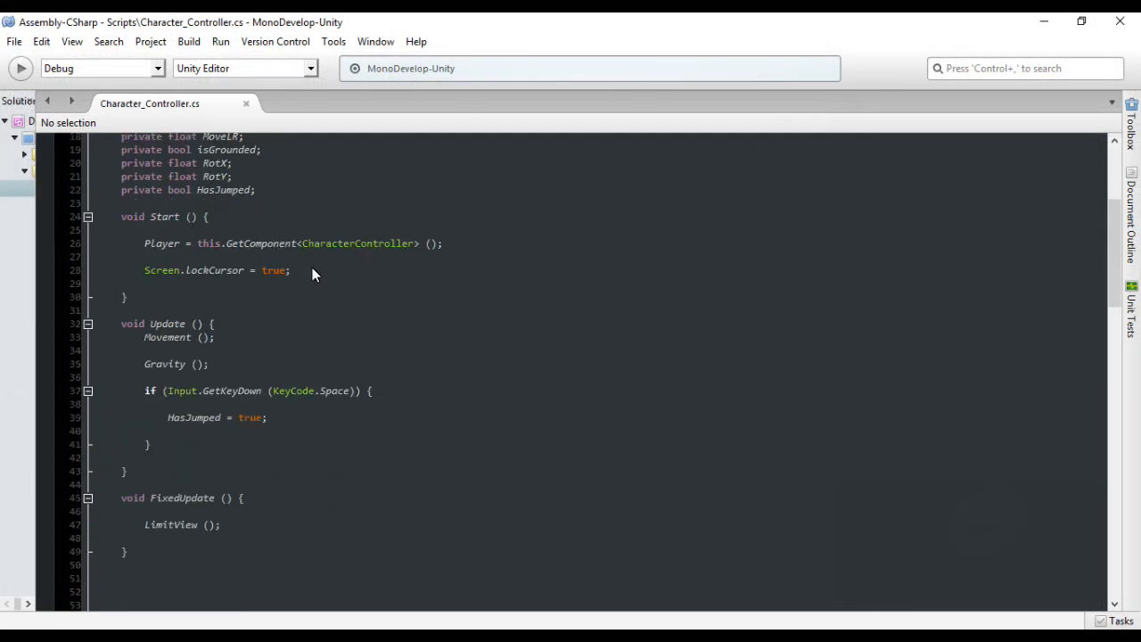
{"action": "scroll", "scroll_direction": "down", "scroll_amount": 3}
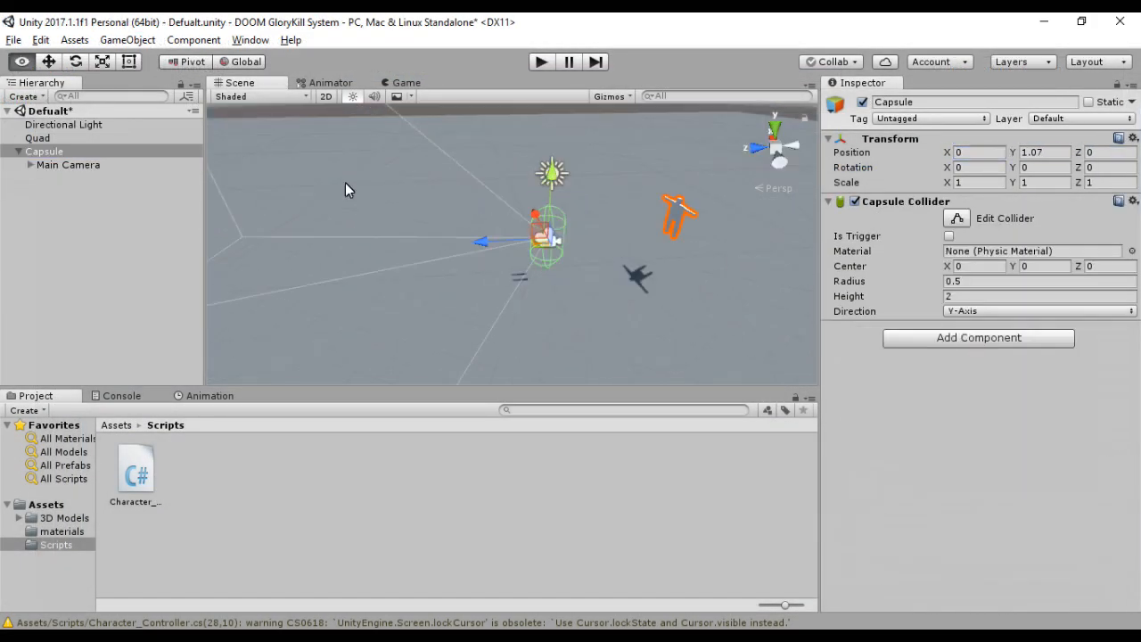
{"action": "left_click", "coordinate": [540, 62]}
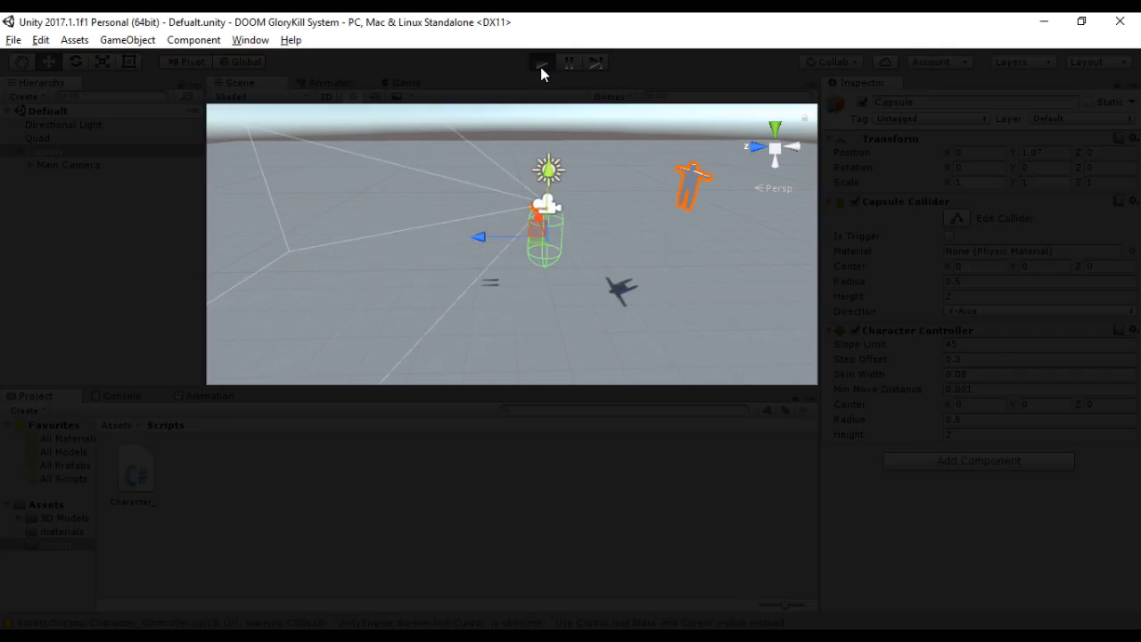
{"action": "left_click", "coordinate": [541, 61]}
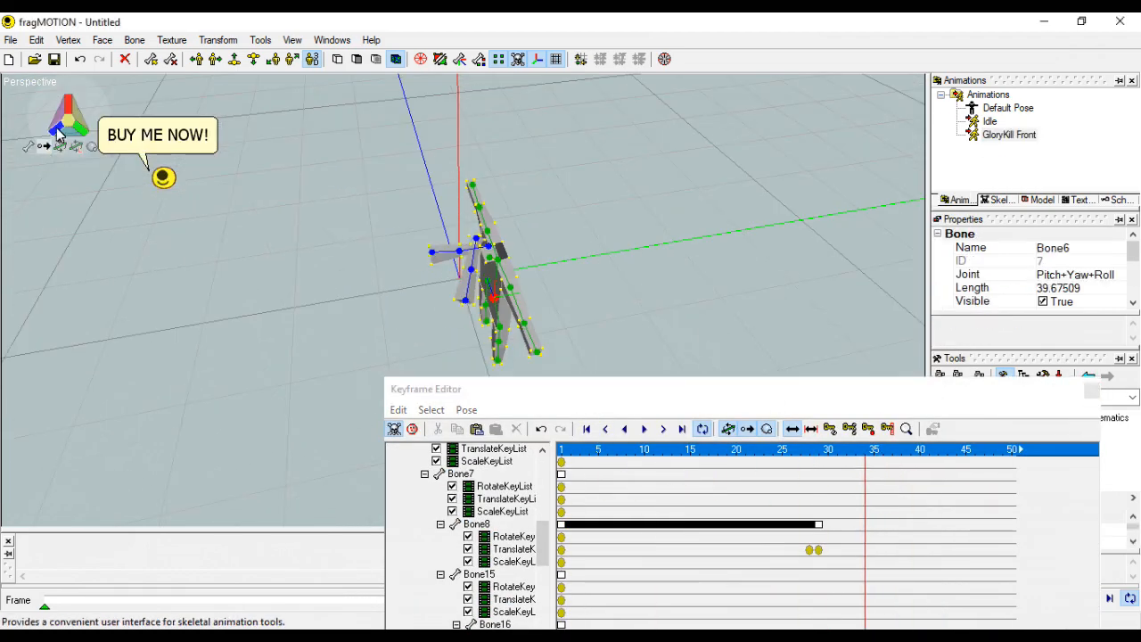
- Select the GloryKill Front animation and play it back in fragMOTION
{"action": "left_click", "coordinate": [1009, 135]}
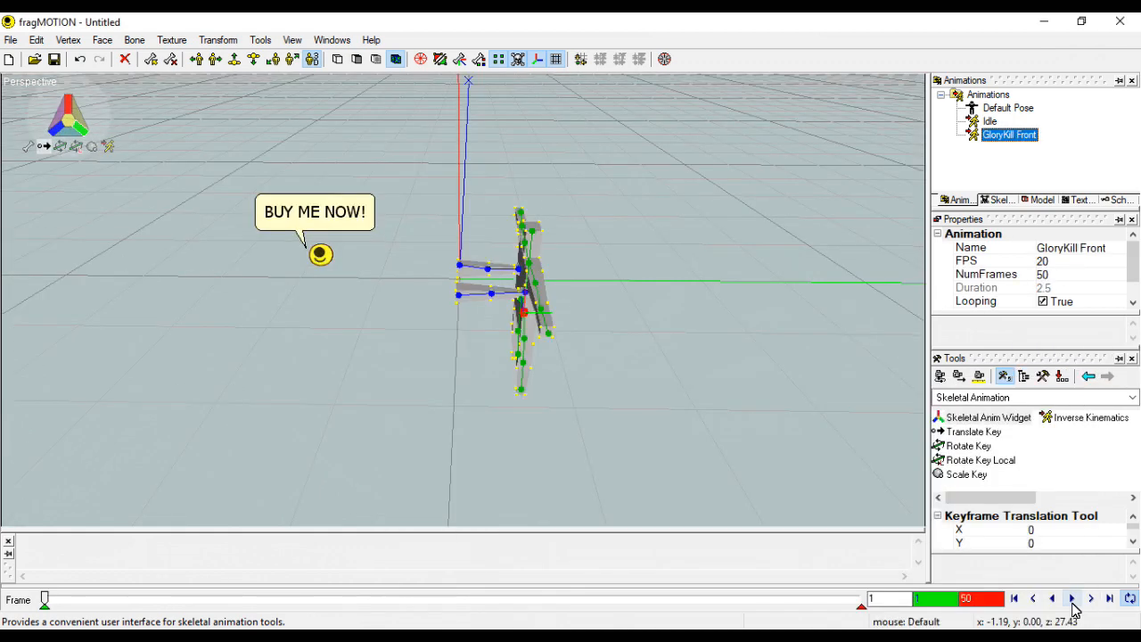
{"action": "left_click", "coordinate": [1072, 598]}
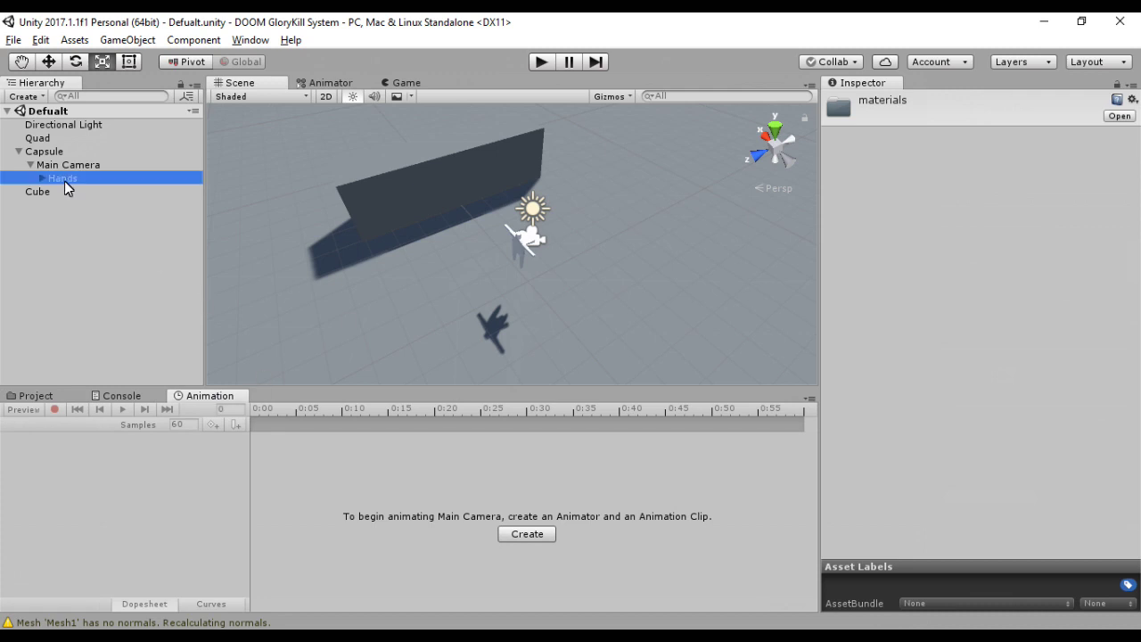
- Link Idle, Idle 0 and GloryKill Front with transitions, add a Bool Punch parameter, and play
{"action": "left_click", "coordinate": [63, 177]}
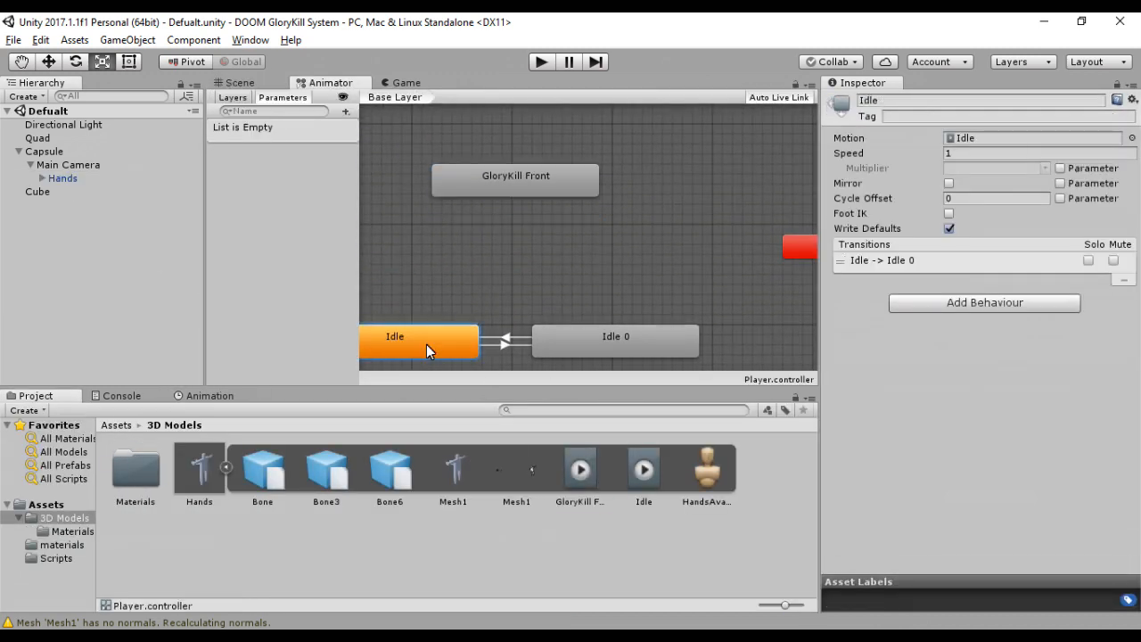
{"action": "left_click", "coordinate": [516, 176]}
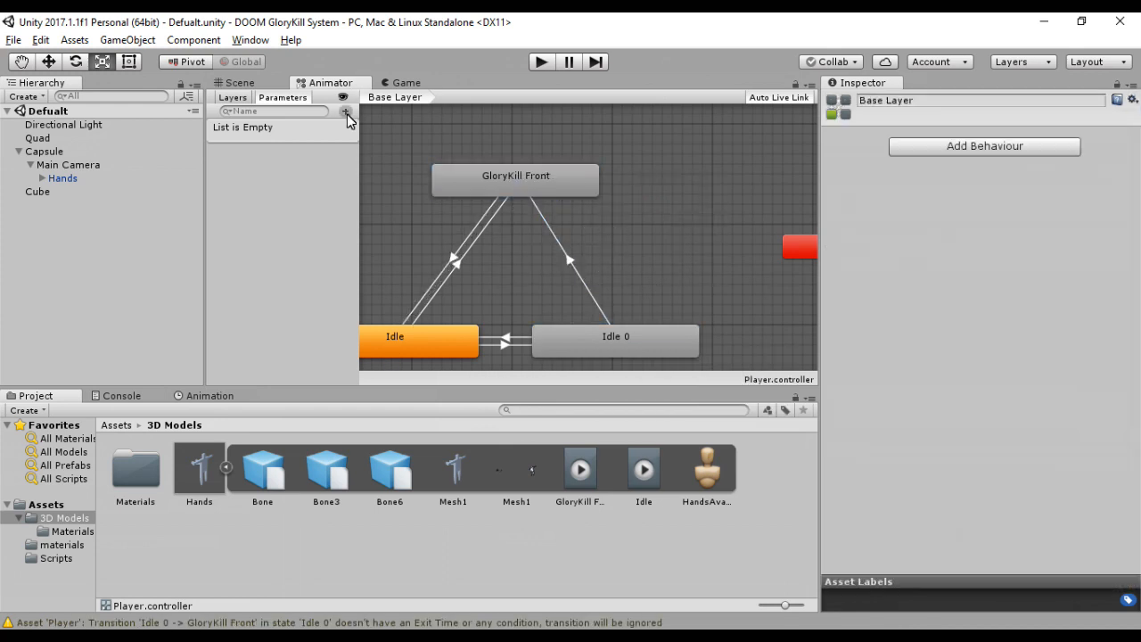
{"action": "left_click", "coordinate": [568, 259]}
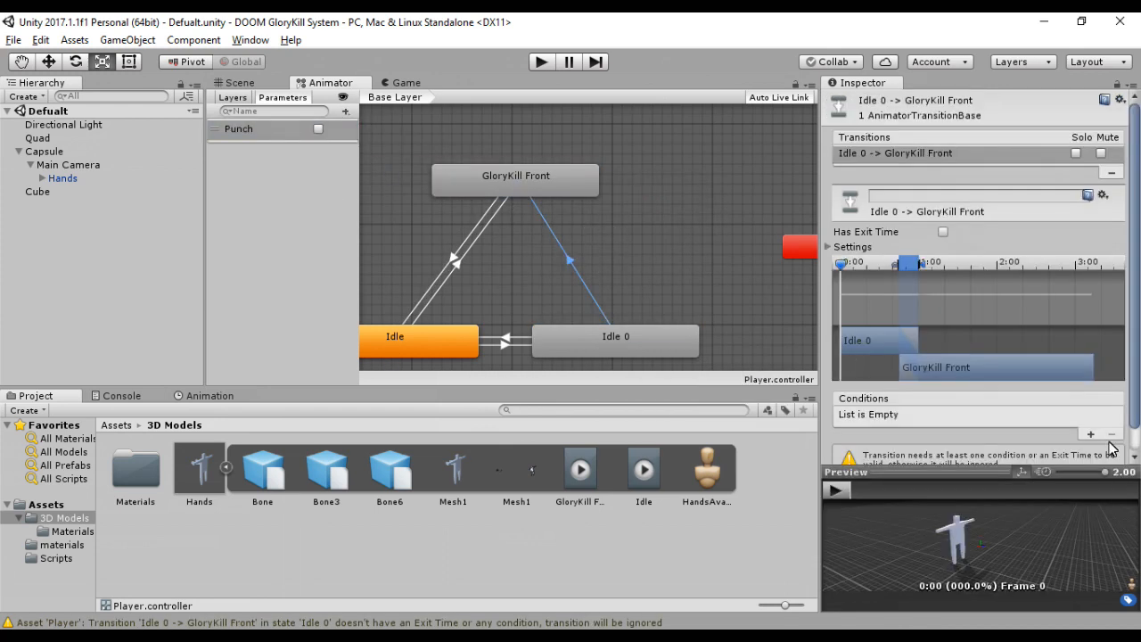
{"action": "left_click", "coordinate": [562, 258]}
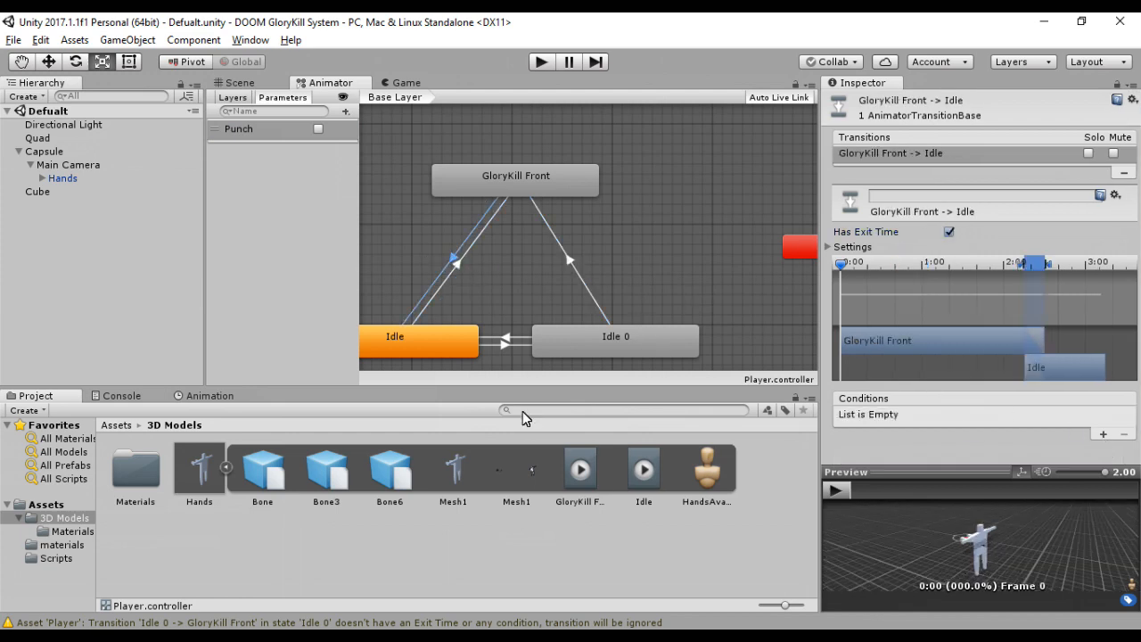
{"action": "left_click", "coordinate": [238, 82]}
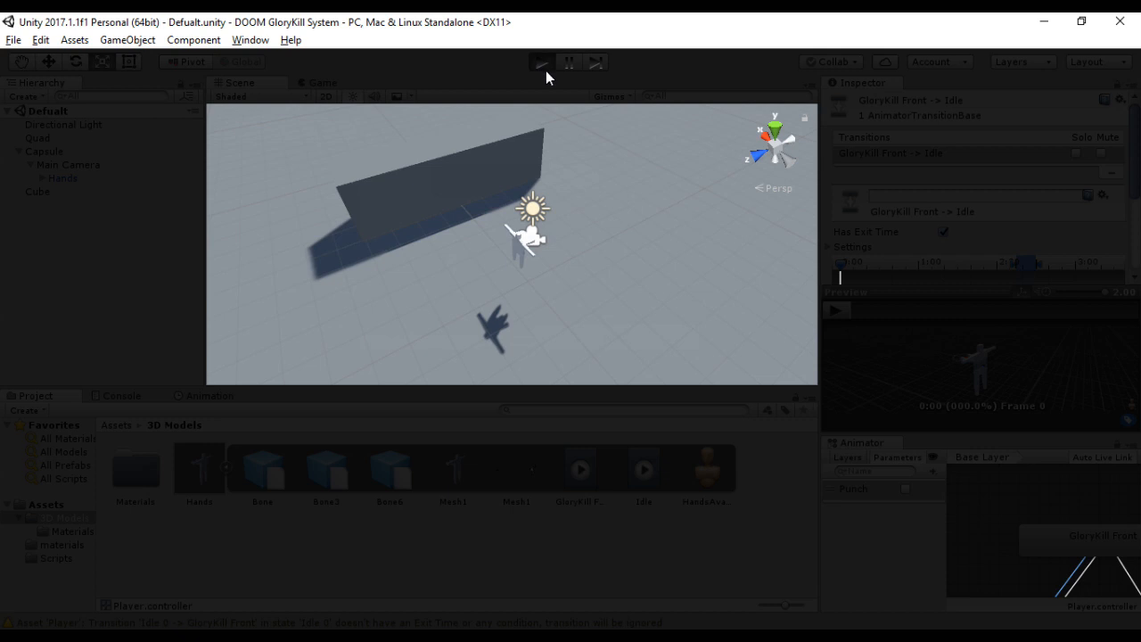
- Stop Play mode and bring the imported Demon.fbx model into the scene
{"action": "left_click", "coordinate": [541, 62]}
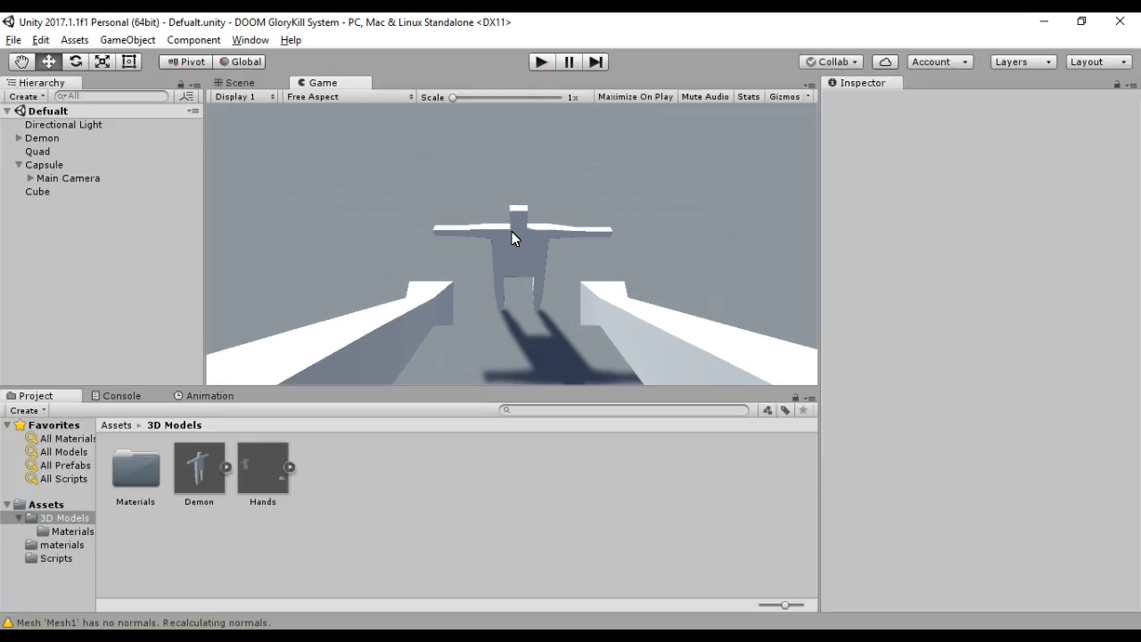
- Create a C# script named GloryKills in the Scripts folder
{"action": "left_click", "coordinate": [236, 82]}
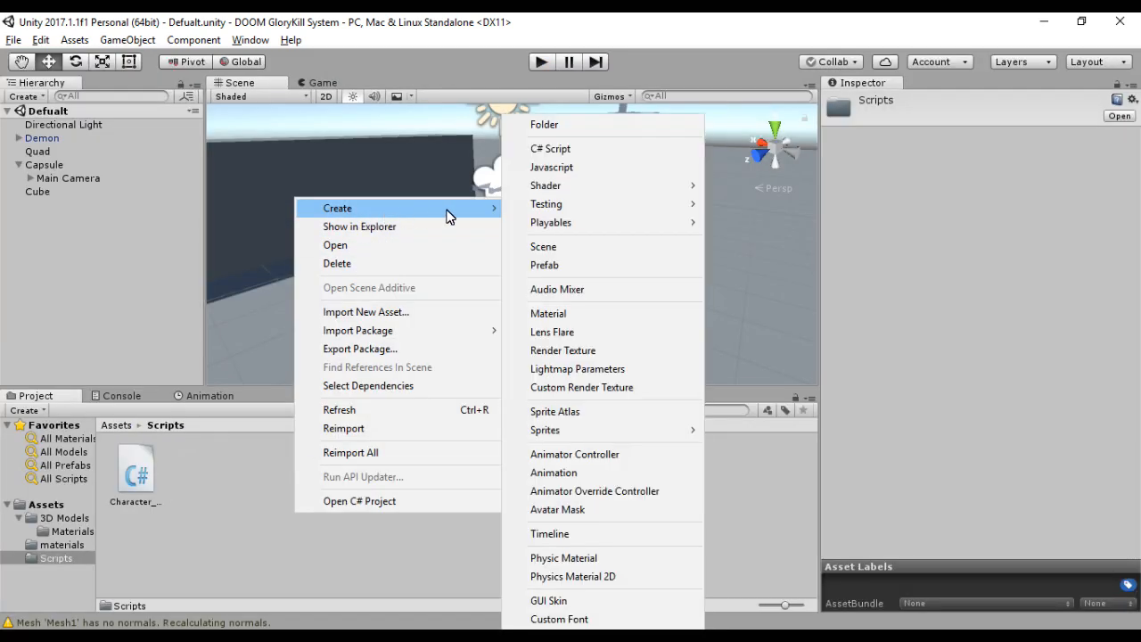
{"action": "left_click", "coordinate": [550, 148]}
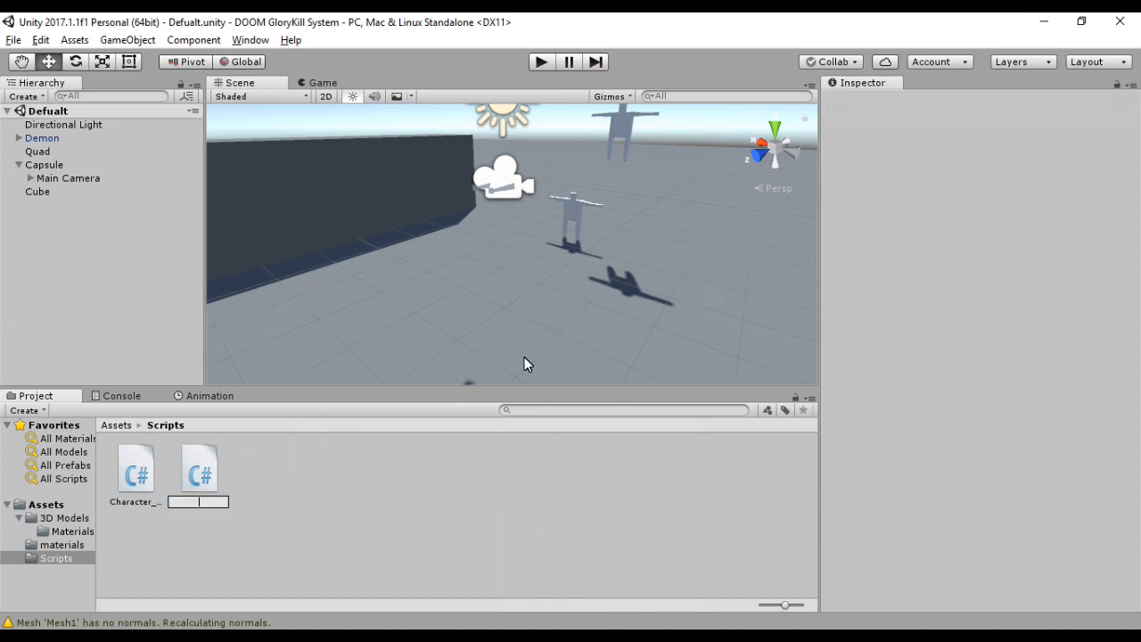
{"action": "type", "text": "G"}
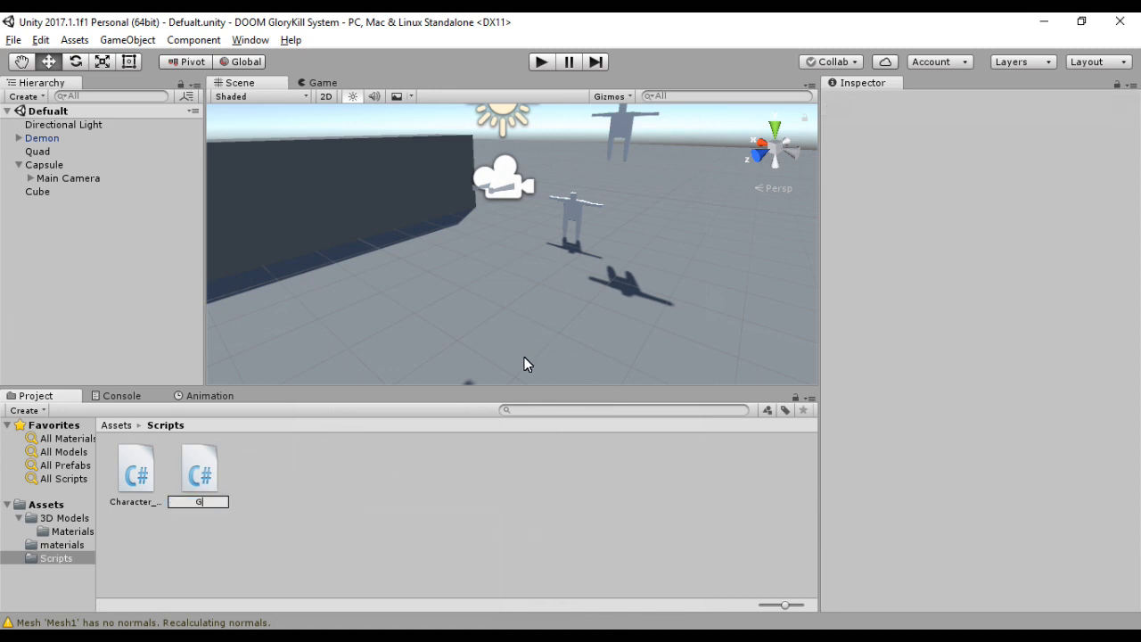
{"action": "type", "text": "loryKill"}
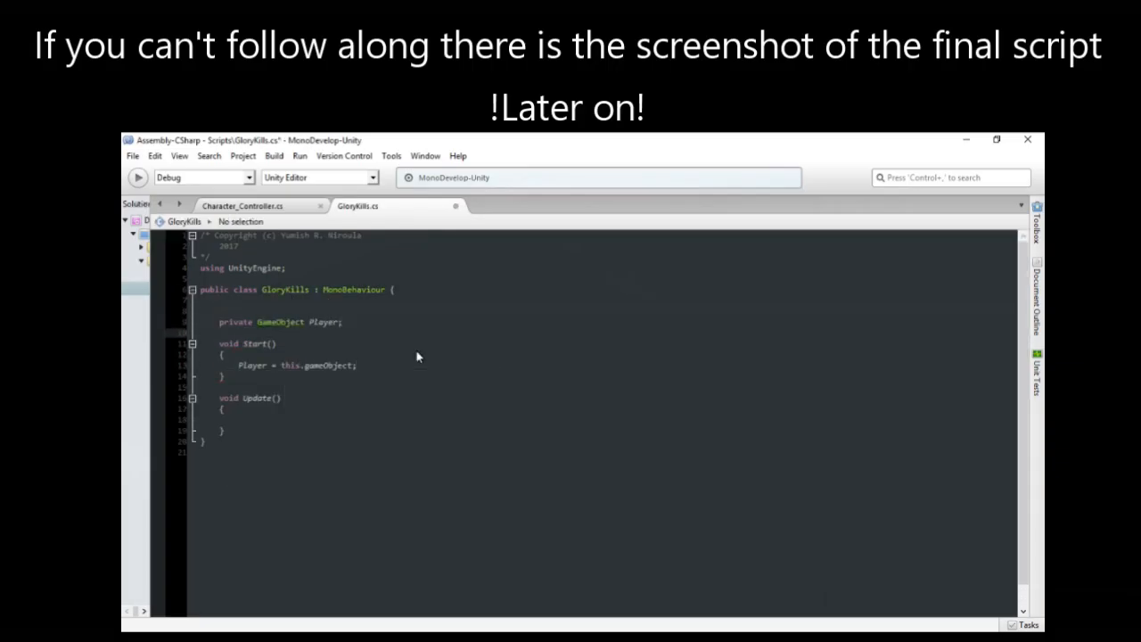
- Code the mouse-click Physics.Raycast and Demon hit check in GloryKills.cs, then return to Unity
{"action": "type", "text": "if(Input.GetMouseButtonDown(0)) {"}
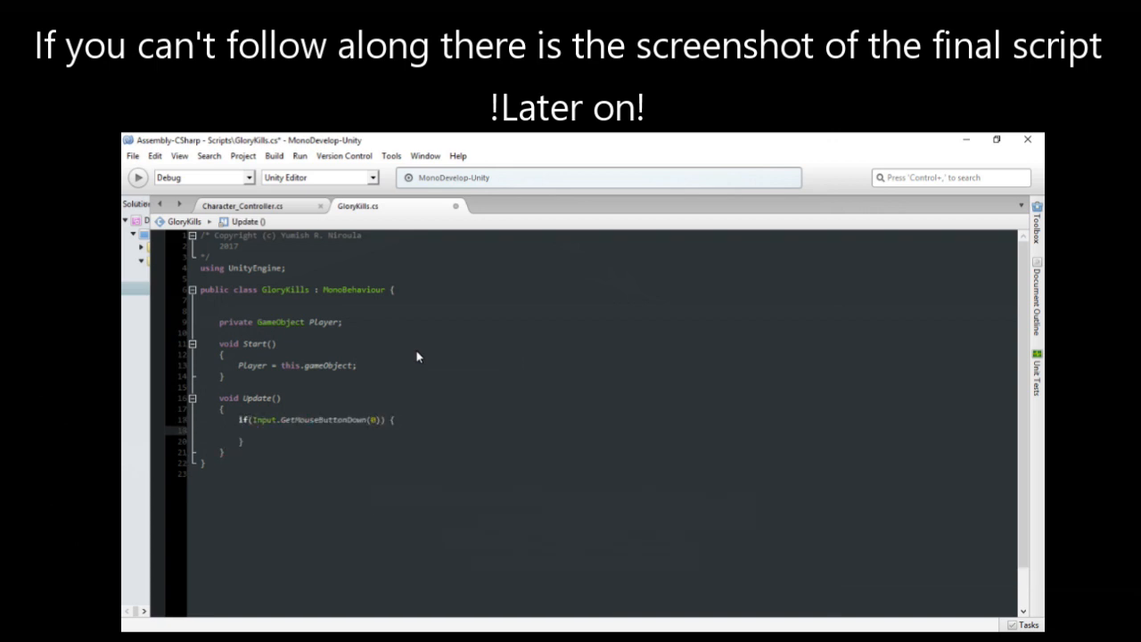
{"action": "type", "text": "Physics.Raycast(MainCamera.transform.position, MainCamera.transform.forward, out Hit, 5)) {"}
{"action": "type", "text": "RaycastHit Hit;"}
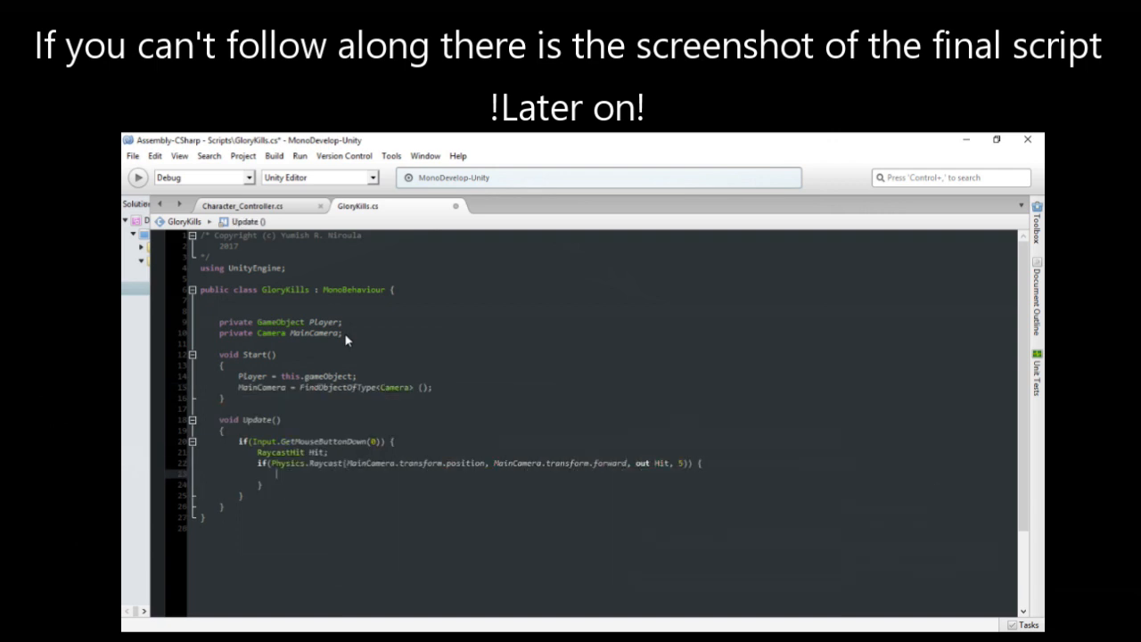
{"action": "type", "text": "if(Hit.collider.gameObject.tag == \"Demon\") {"}
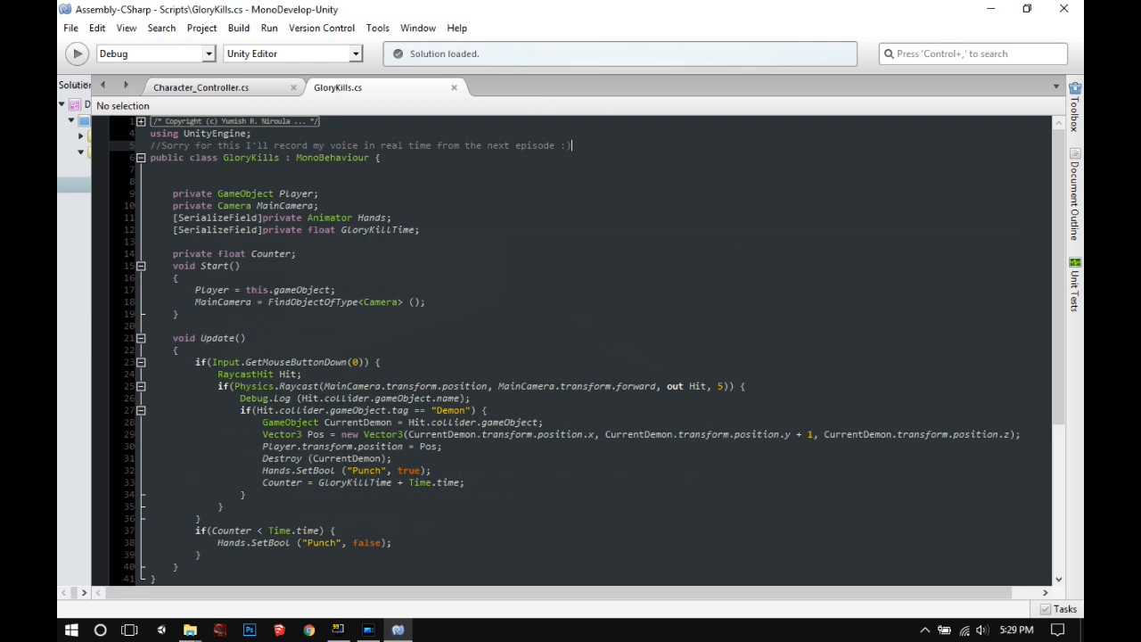
{"action": "left_click", "coordinate": [367, 631]}
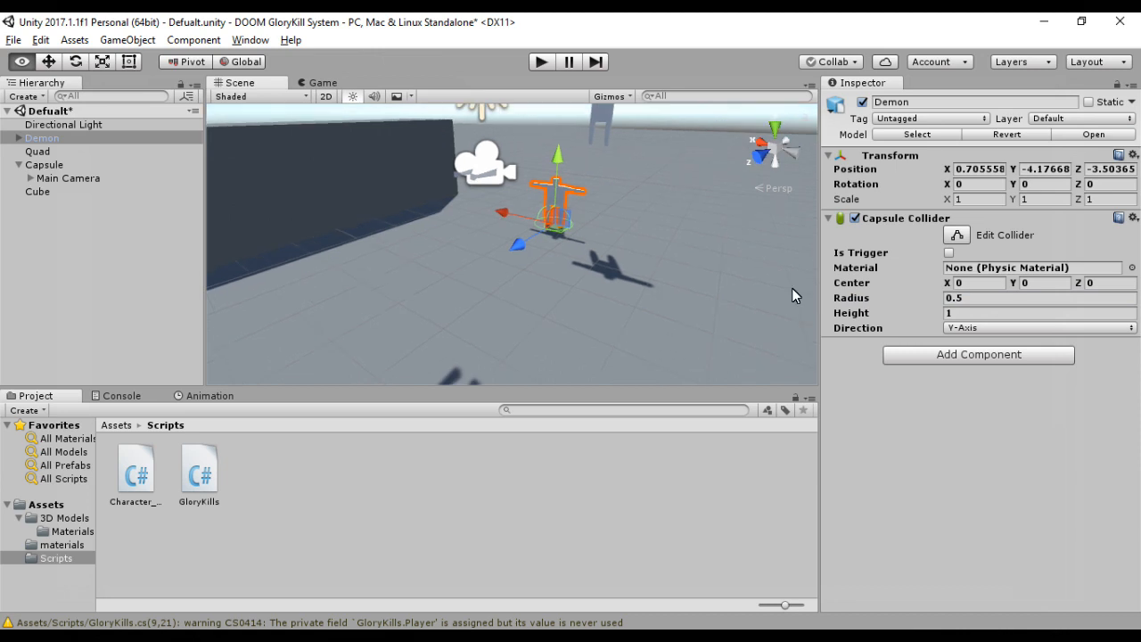
- Adjust the Height of the Demon's Capsule Collider
{"action": "left_click", "coordinate": [1038, 312]}
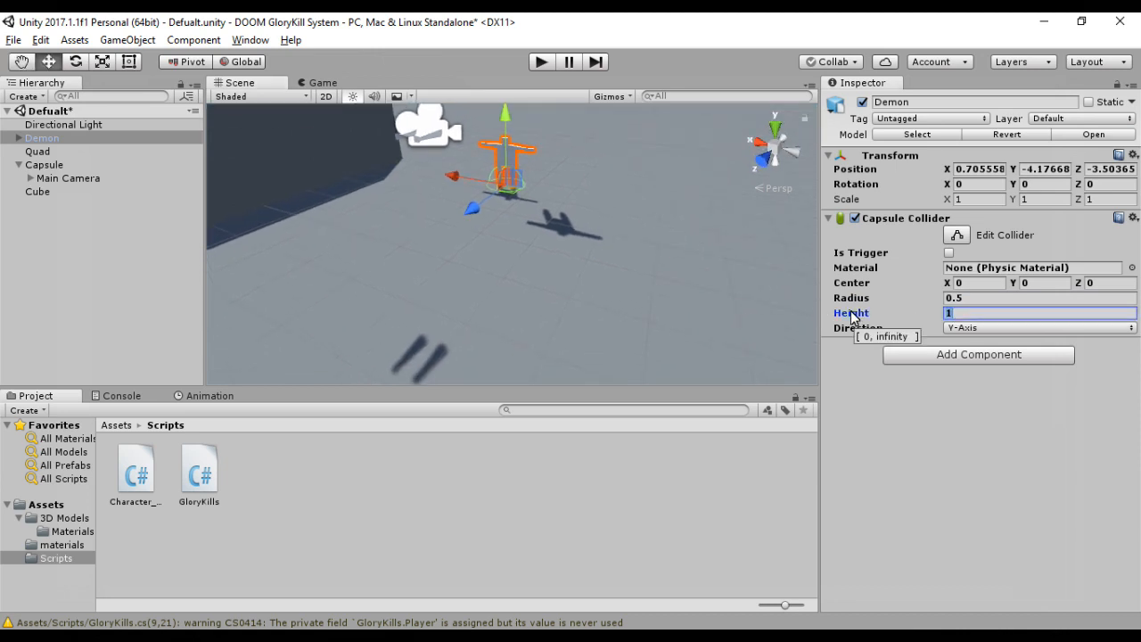
{"action": "left_click", "coordinate": [1043, 283]}
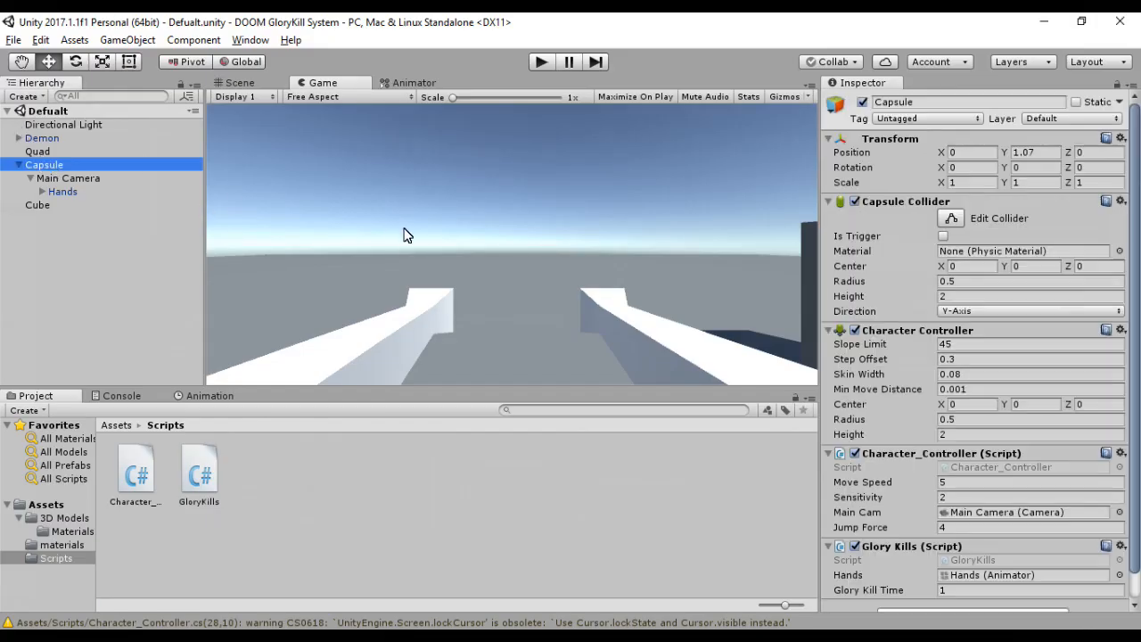
- Set Demon.fbx Scale Factor to 20, apply it, and play the scene
{"action": "scroll", "scroll_direction": "down", "scroll_amount": 3}
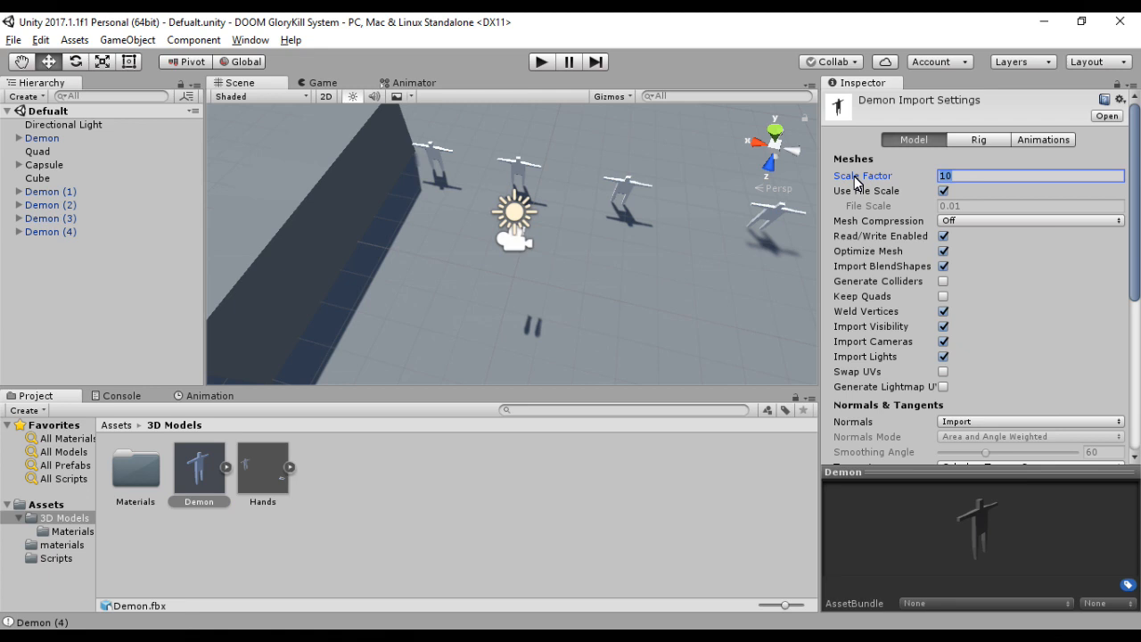
{"action": "type", "text": "20"}
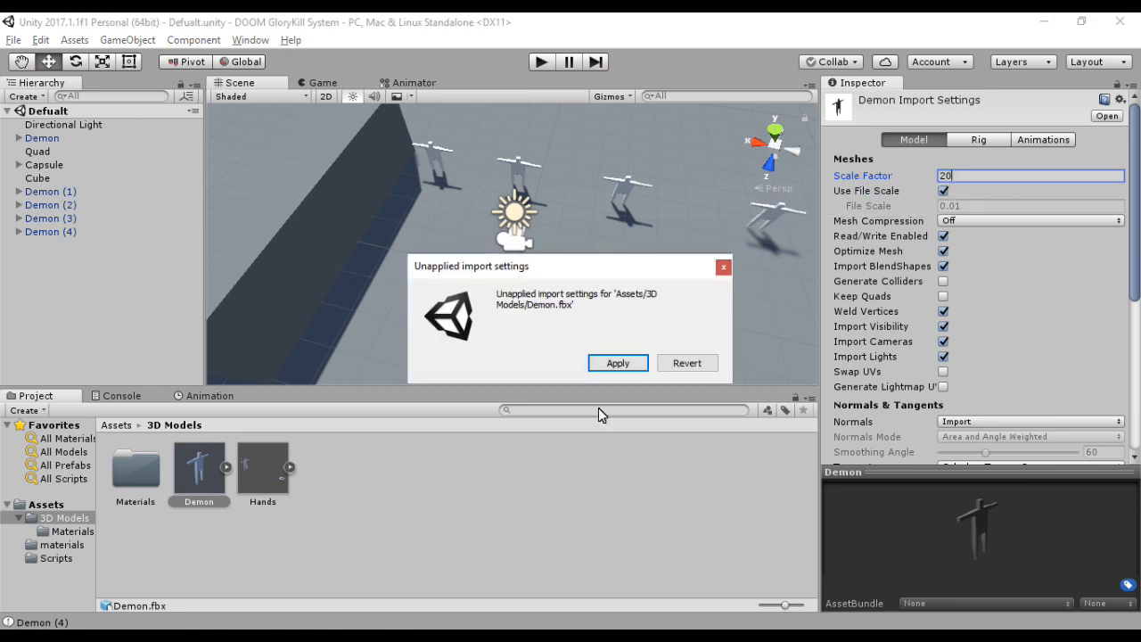
{"action": "left_click", "coordinate": [617, 363]}
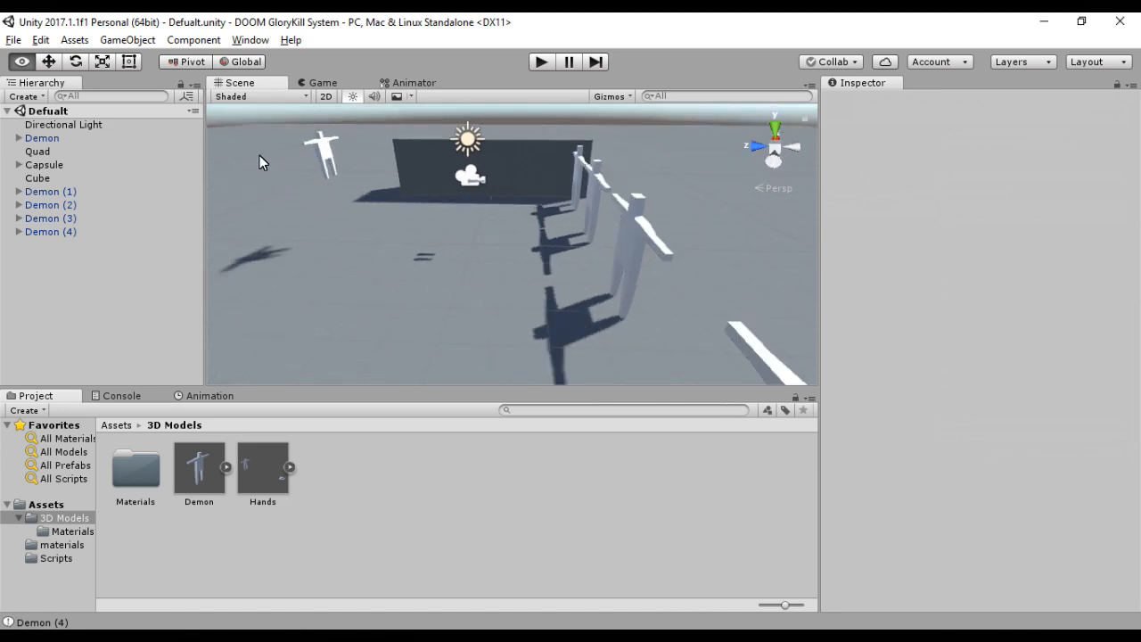
{"action": "left_click", "coordinate": [540, 61]}
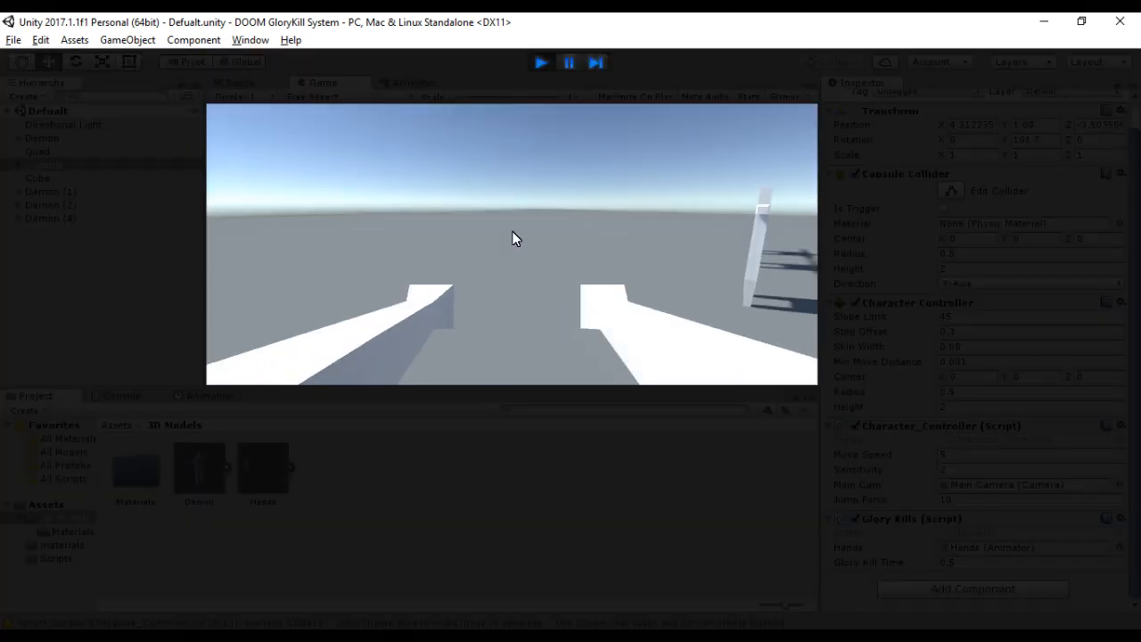